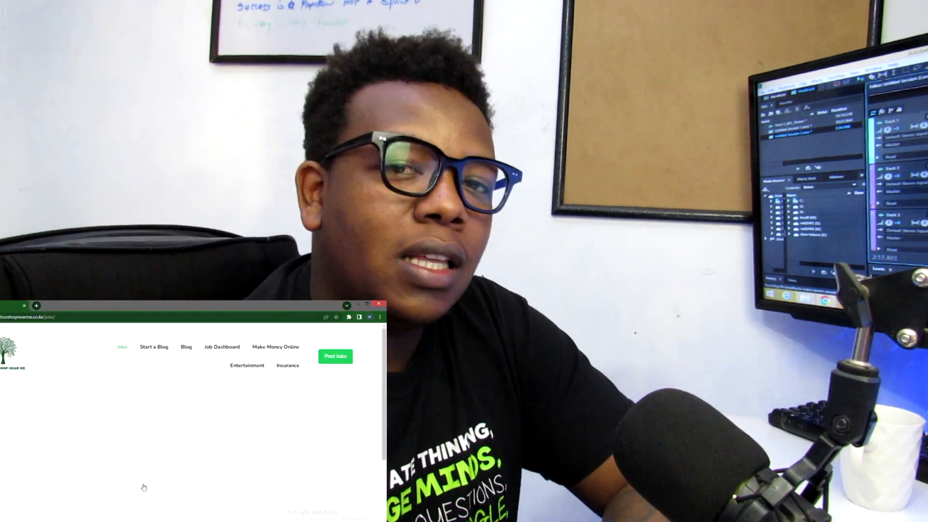
Scroll past the job search form to the Website Developer and Female Receptionist listings.
{"action": "scroll", "scroll_direction": "down", "scroll_amount": 3}
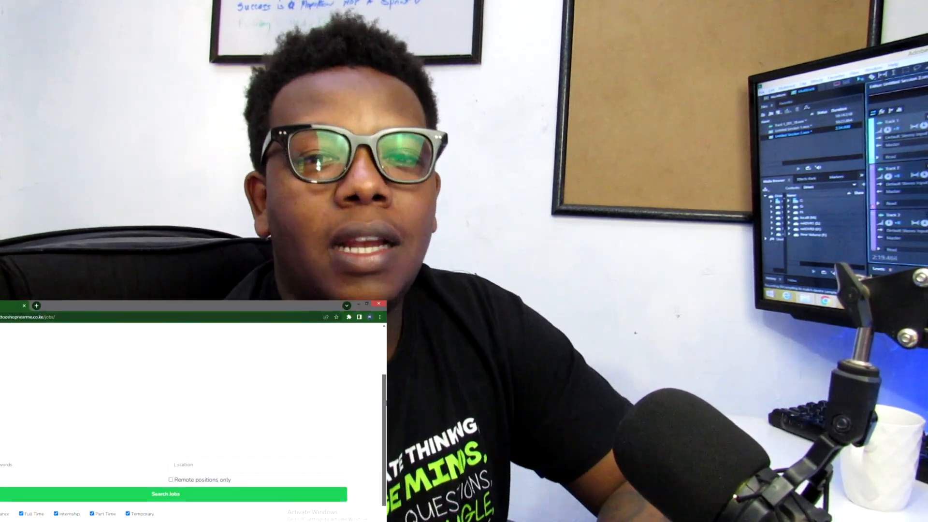
{"action": "scroll", "scroll_direction": "down", "scroll_amount": 3}
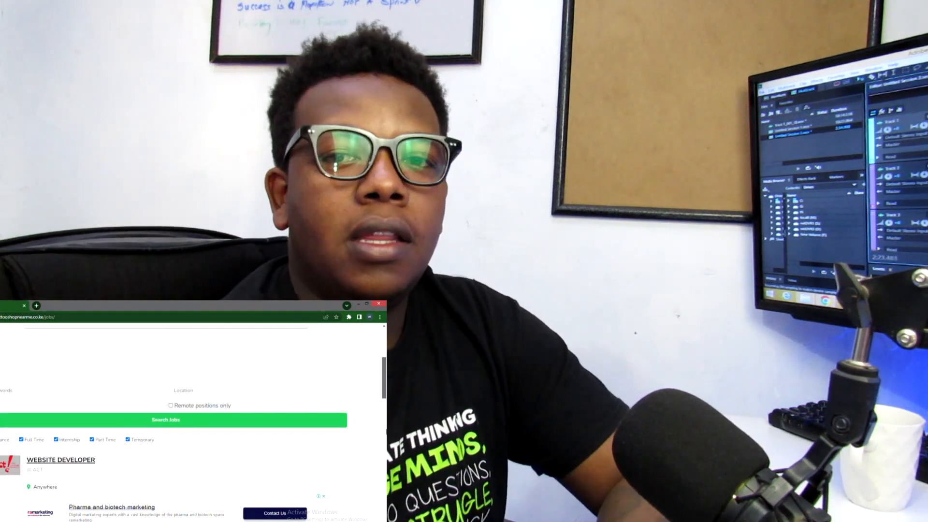
{"action": "scroll", "scroll_direction": "down", "scroll_amount": 3}
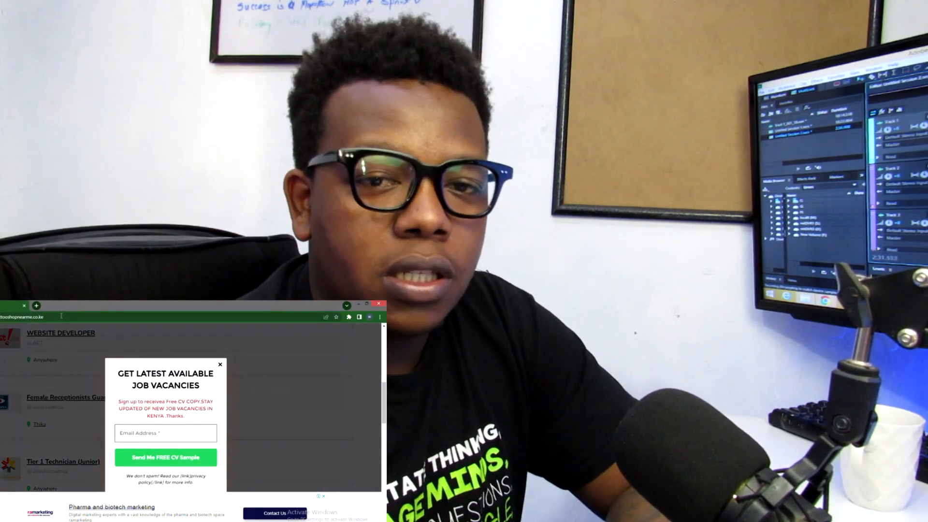
Load the home page and scroll to the Job Posting section listing Website Developer.
{"action": "left_click", "coordinate": [219, 363]}
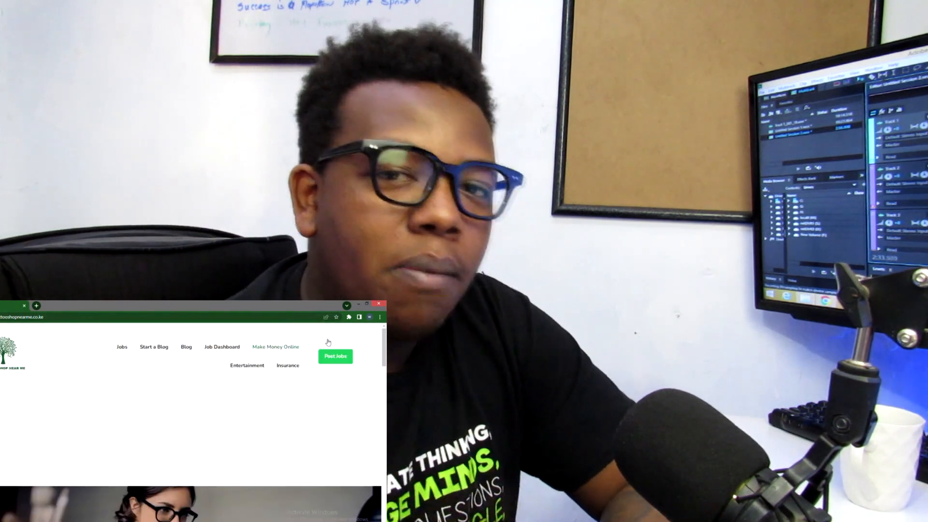
{"action": "scroll", "scroll_direction": "down", "scroll_amount": 3}
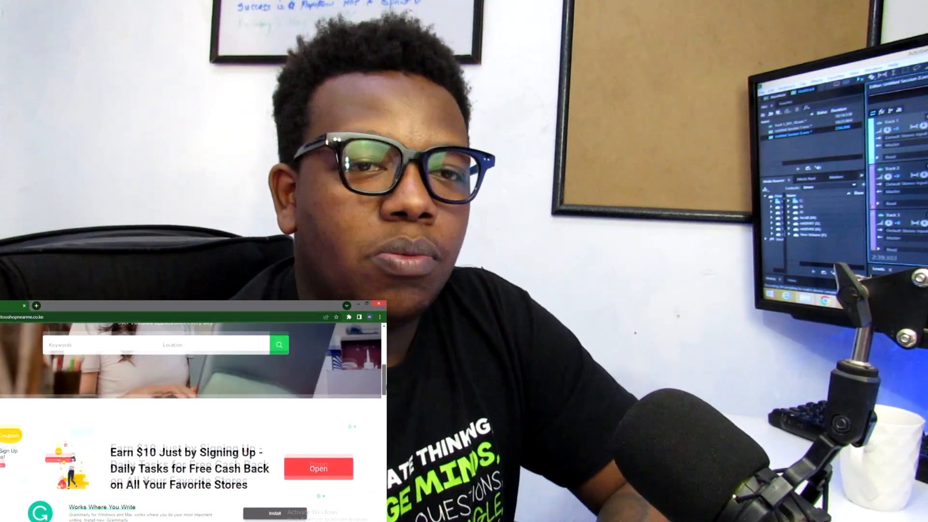
{"action": "scroll", "scroll_direction": "down", "scroll_amount": 3}
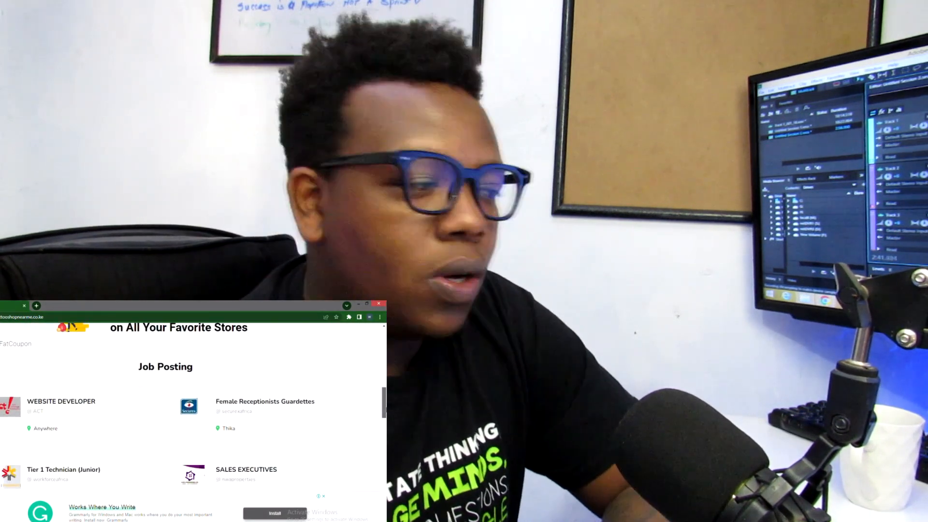